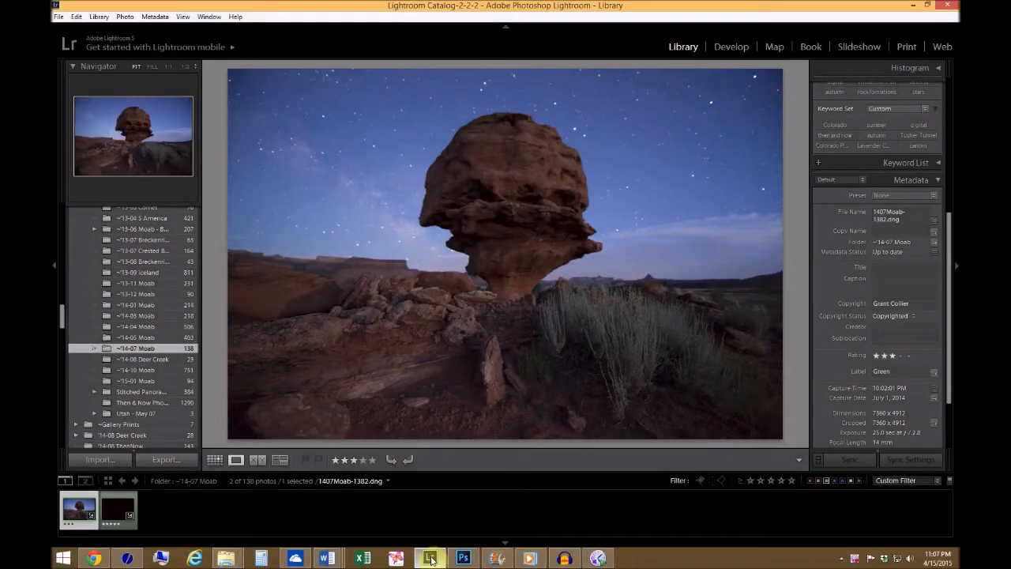
mouse_move(452, 468)
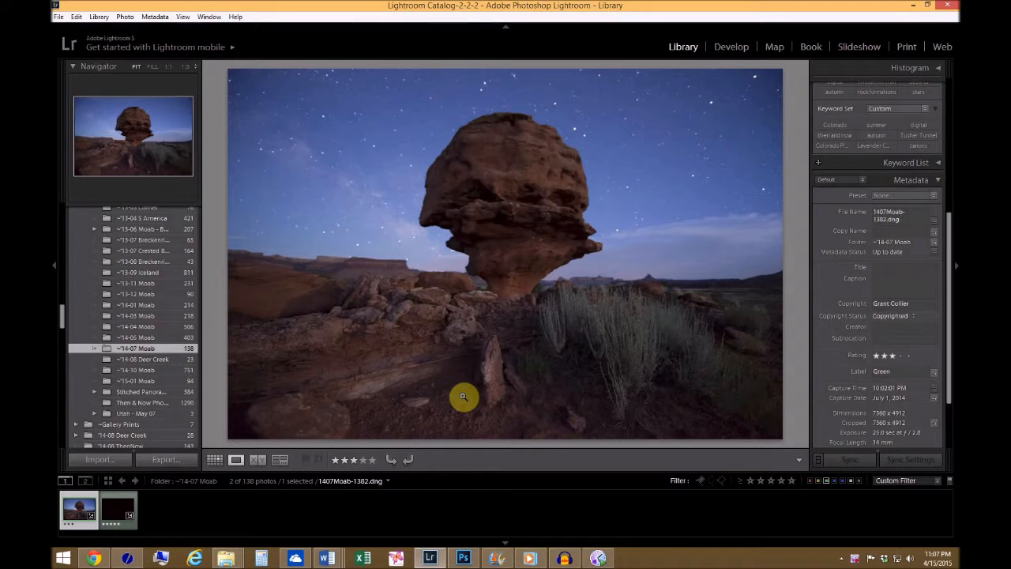
mouse_move(624, 10)
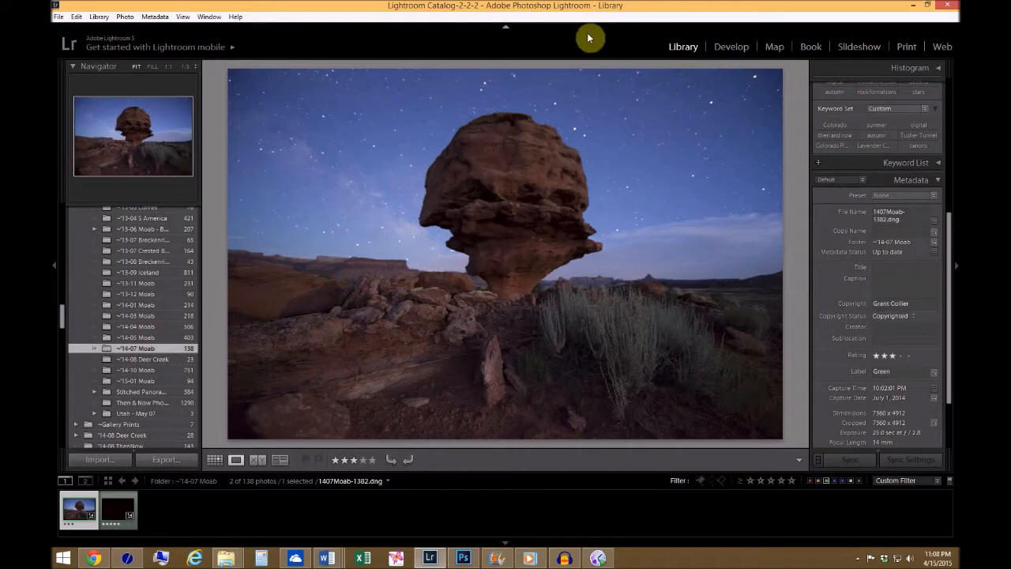
Step: Display the nearly black dark frame from the filmstrip instead of the rock photo
click(118, 509)
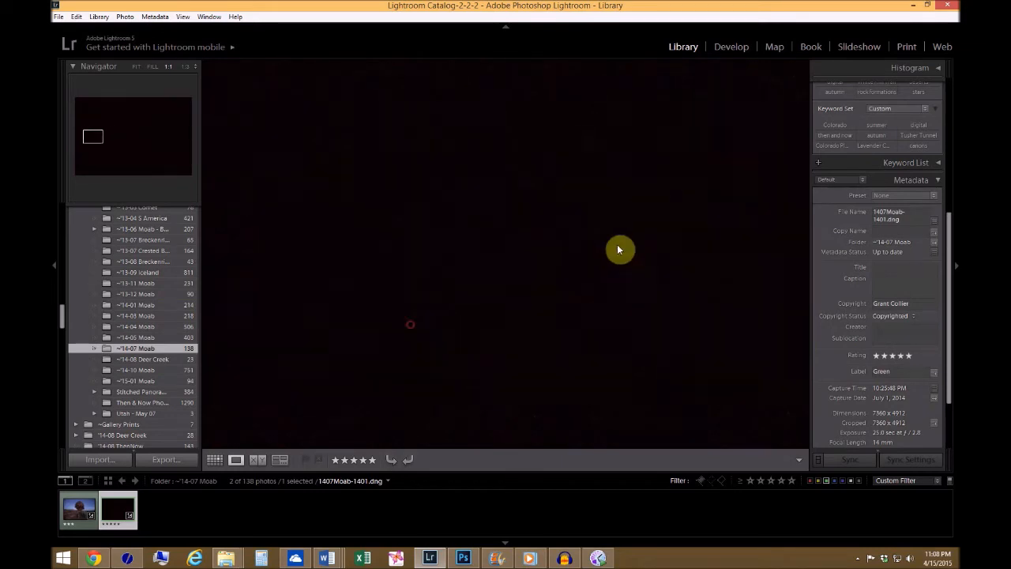
mouse_move(461, 282)
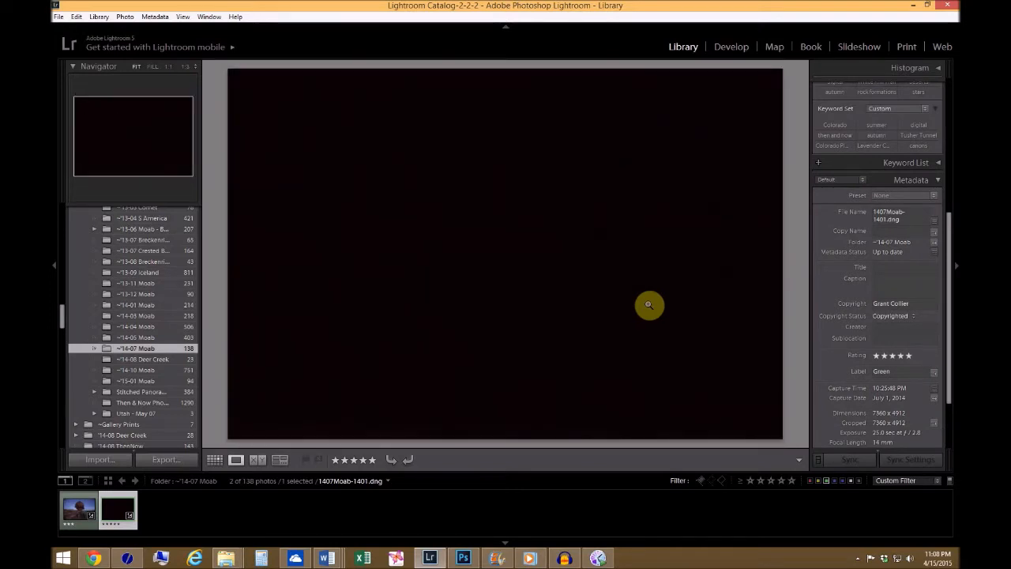
mouse_move(487, 463)
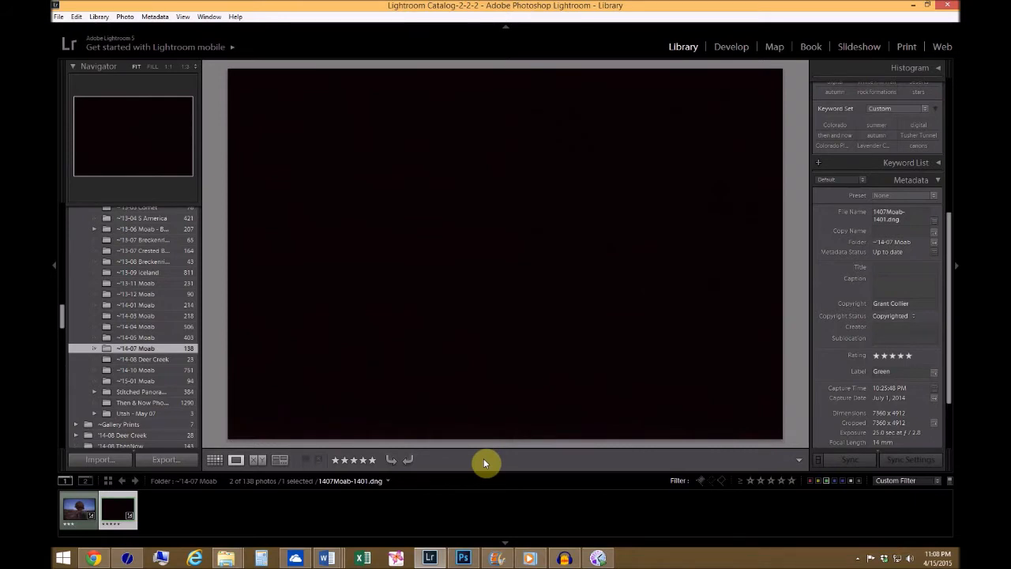
mouse_move(496, 460)
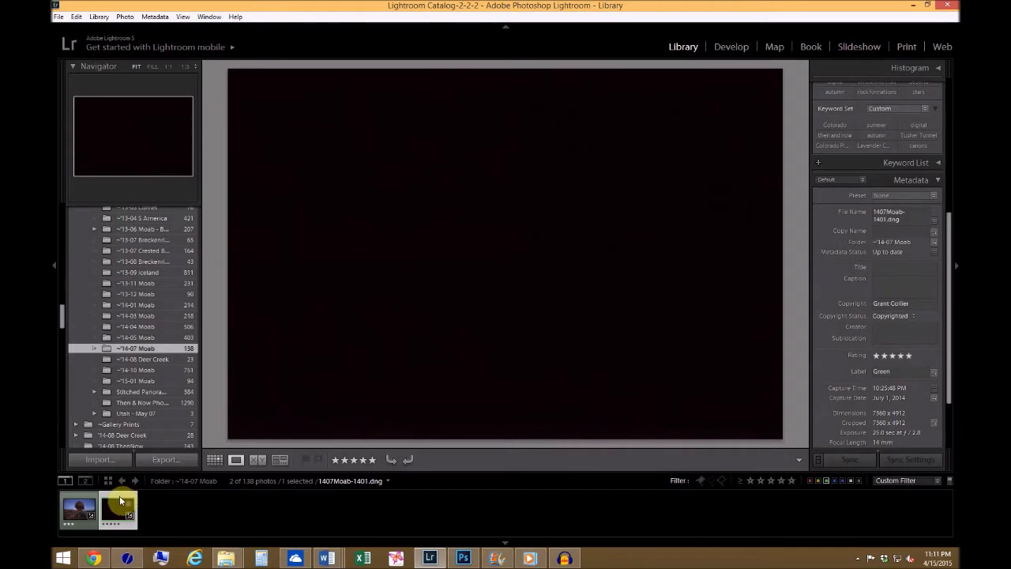
Step: Return to the three-star balanced rock night photo in the Library
click(79, 509)
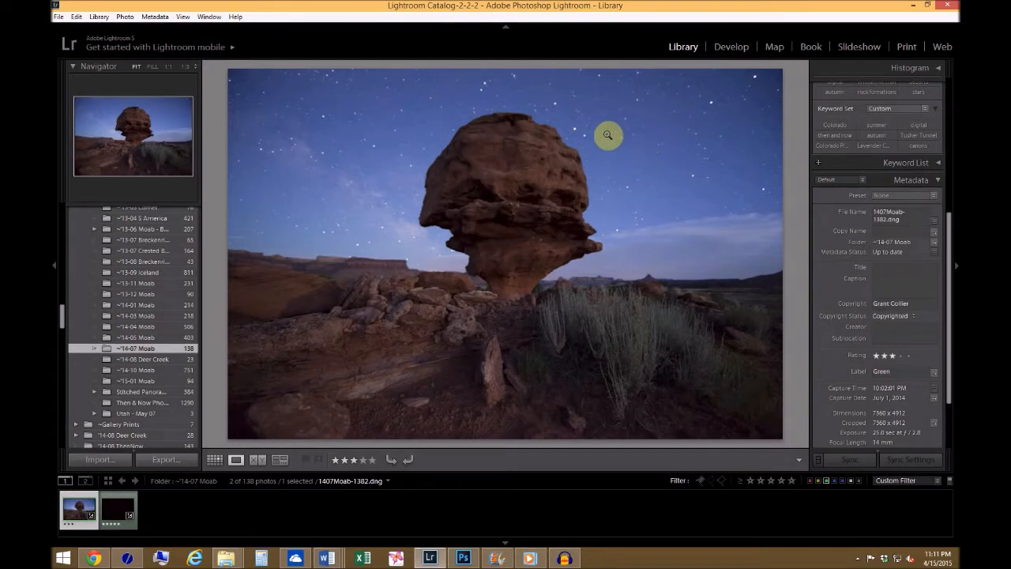
mouse_move(402, 199)
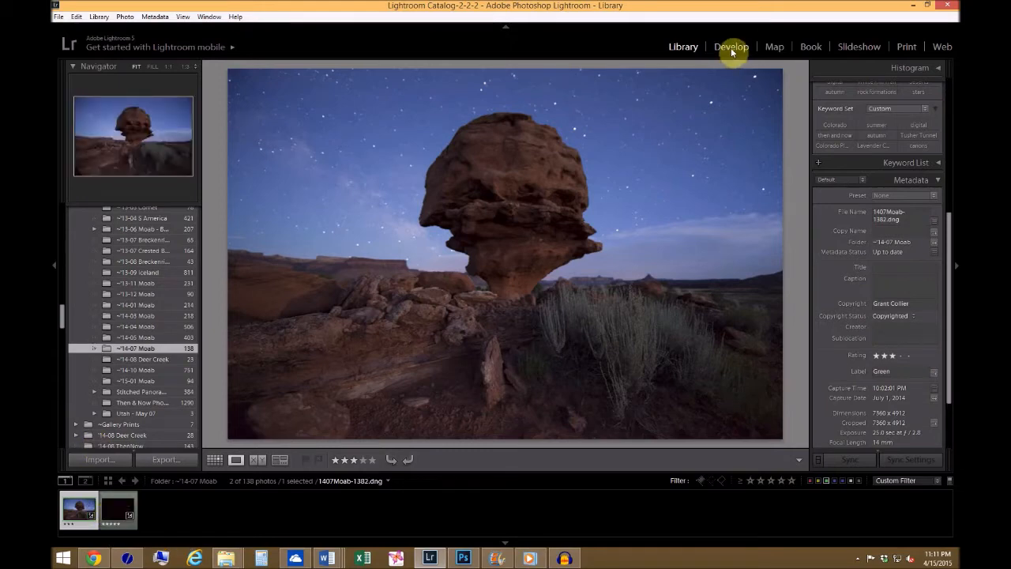
Step: Enter Develop and apply the Lightroom General Presets > Zeroed preset to the dark frame
click(730, 46)
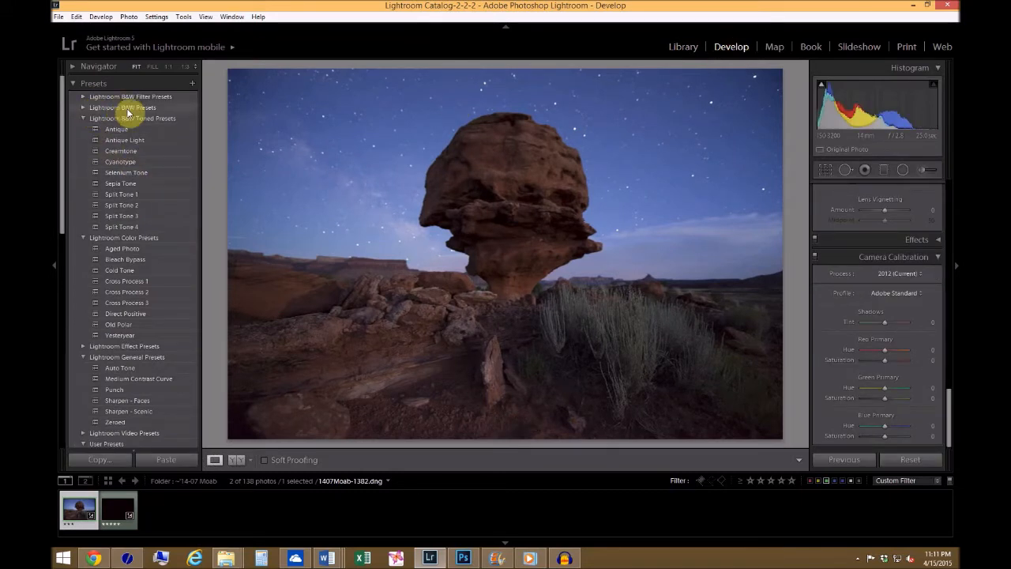
click(73, 82)
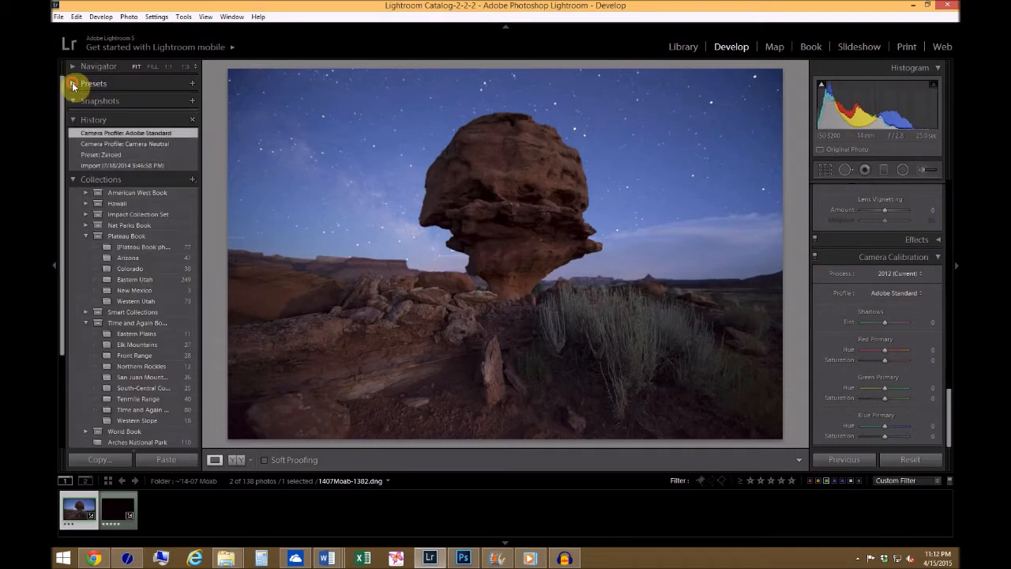
click(73, 82)
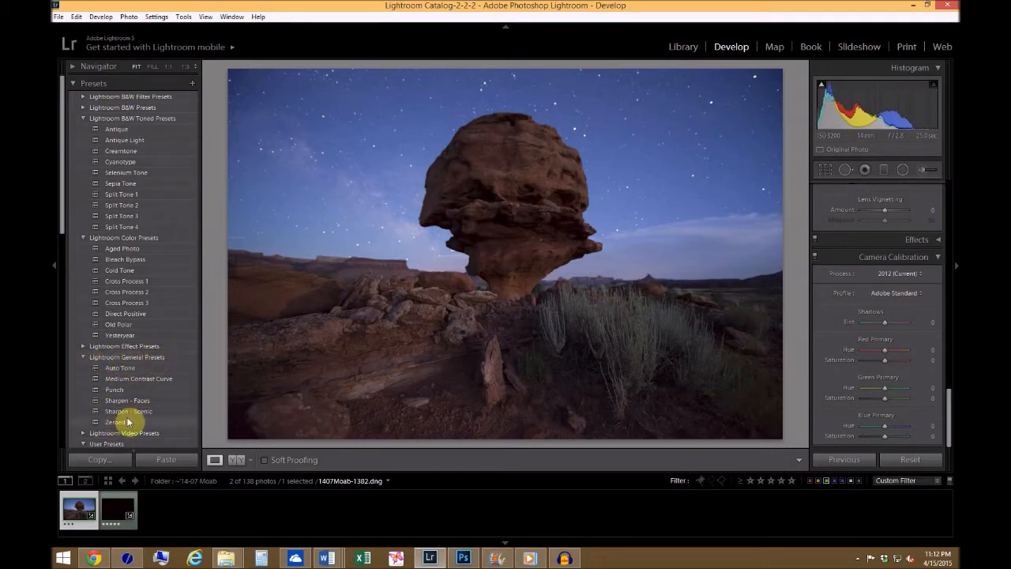
click(114, 420)
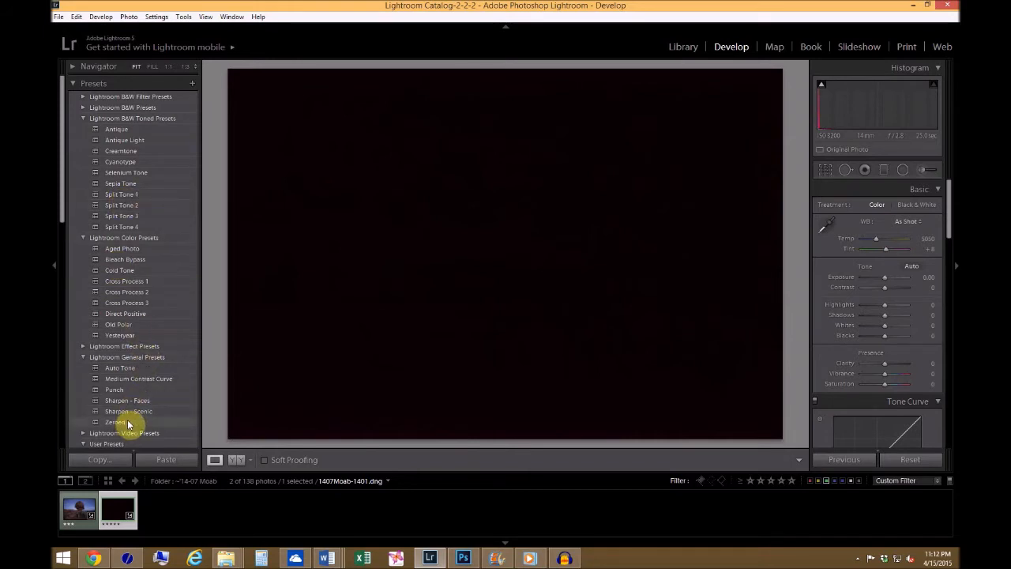
mouse_move(129, 420)
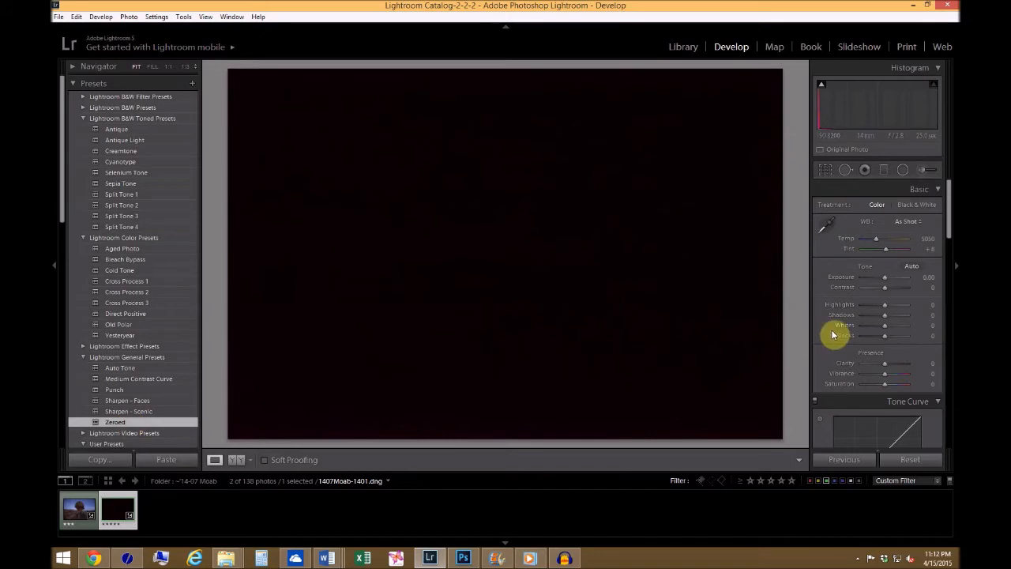
Step: Try each Camera Calibration profile on the dark frame and settle on Camera Neutral
scroll(down, 3)
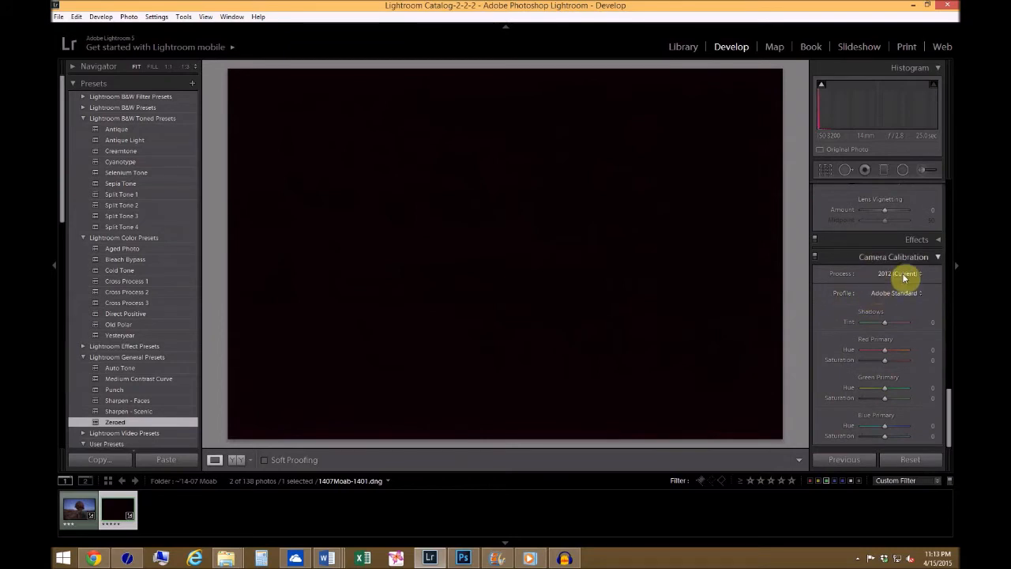
click(895, 293)
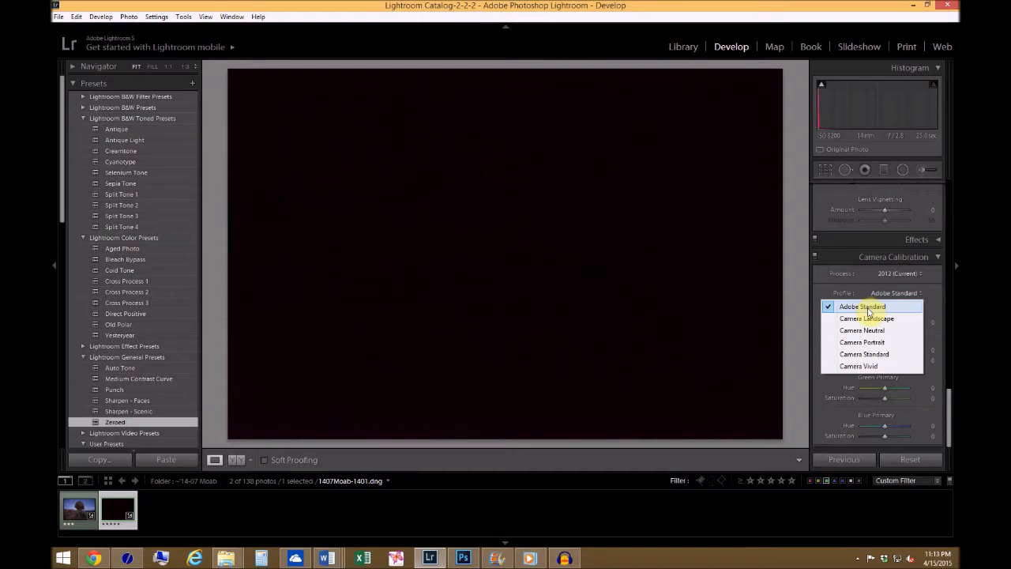
click(866, 319)
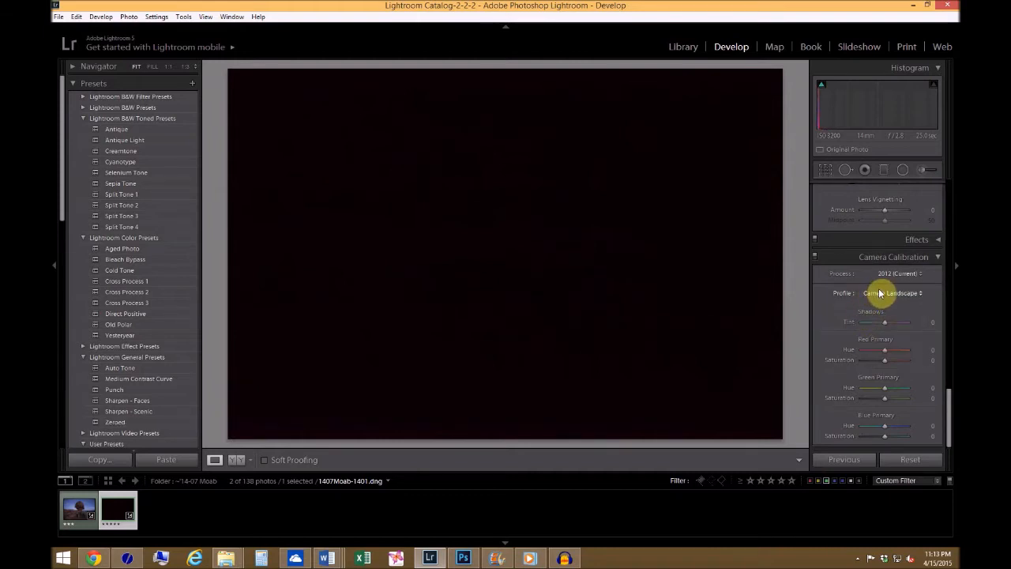
click(893, 292)
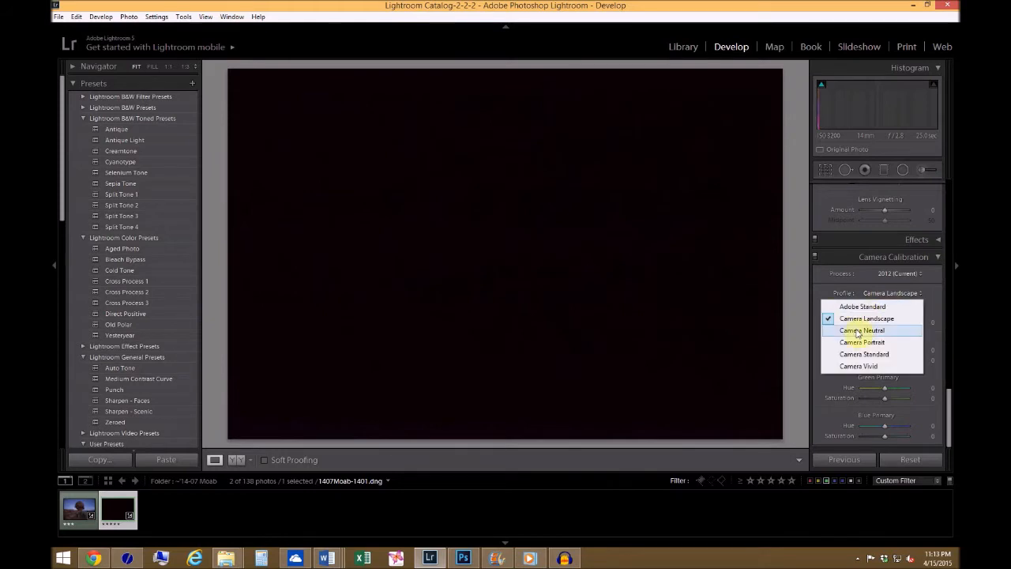
click(862, 330)
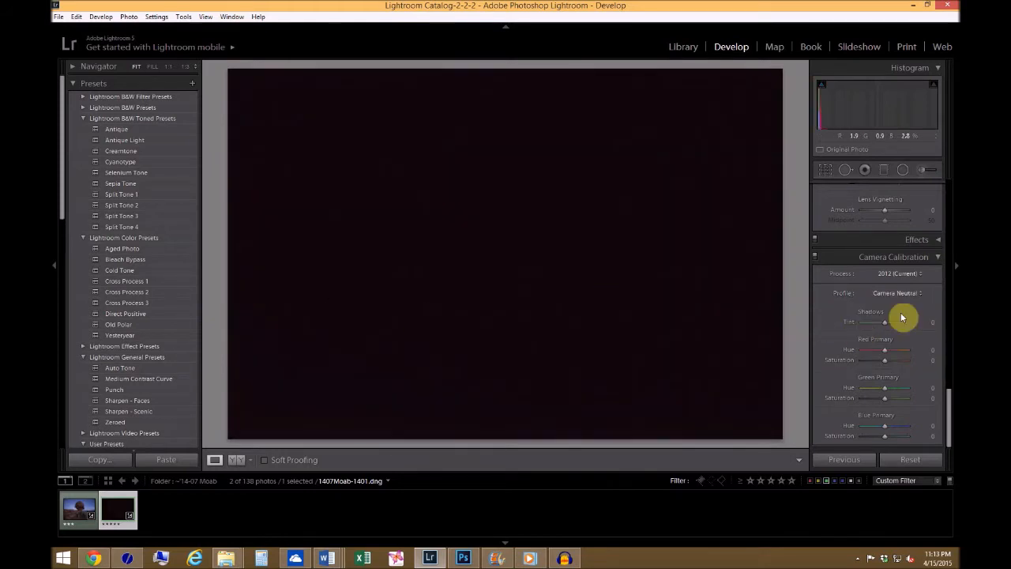
click(897, 292)
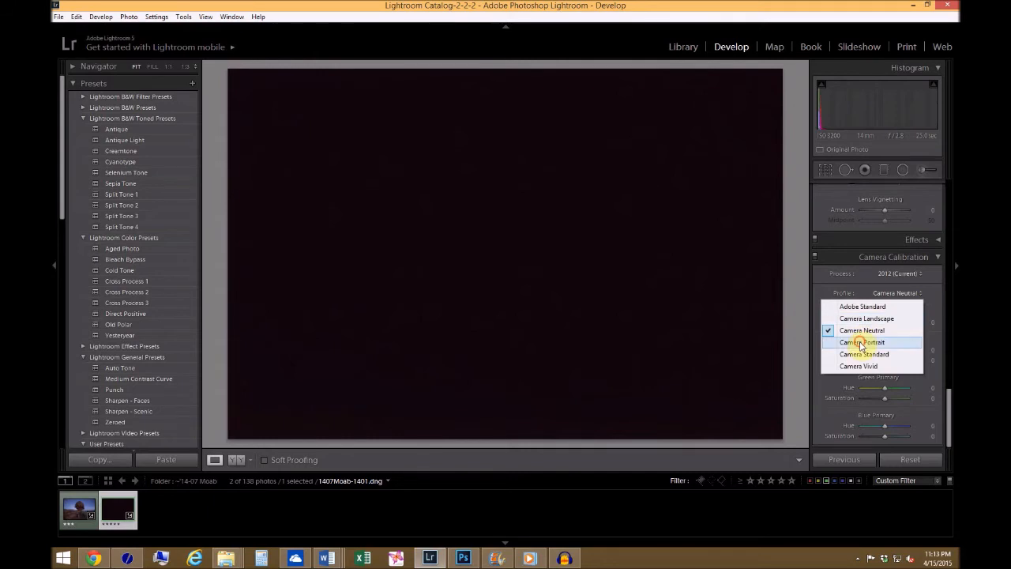
click(862, 341)
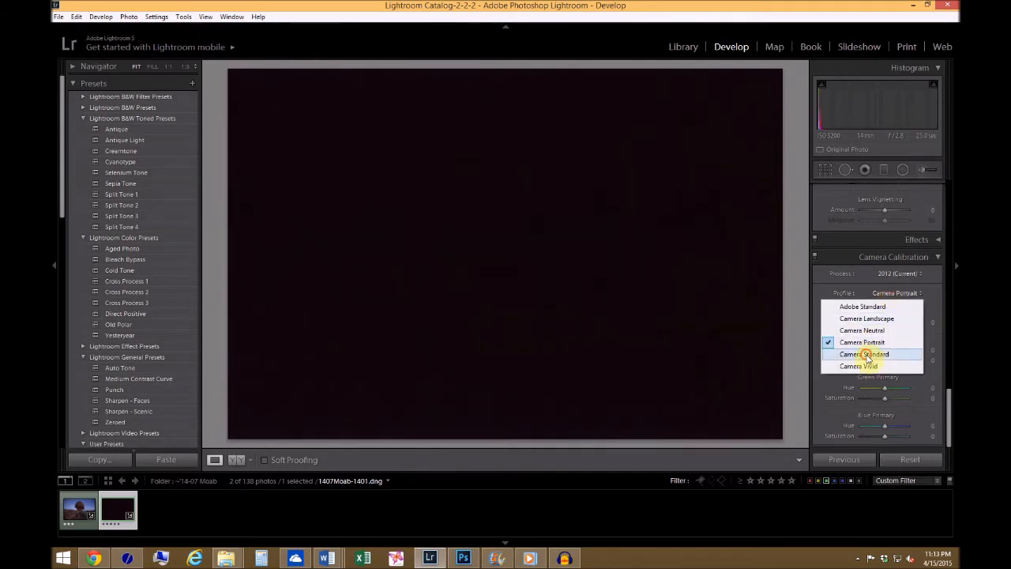
click(863, 354)
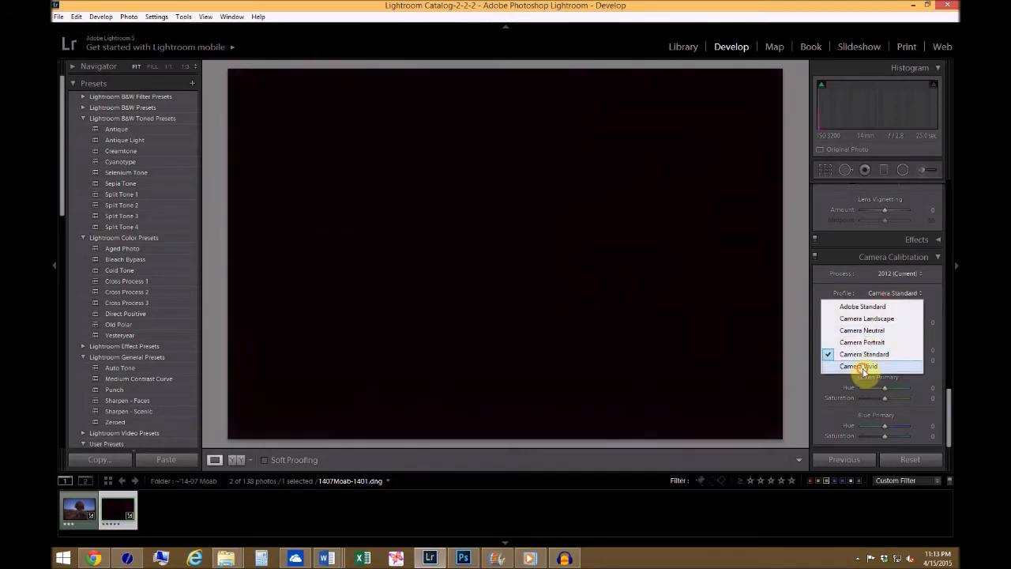
click(860, 367)
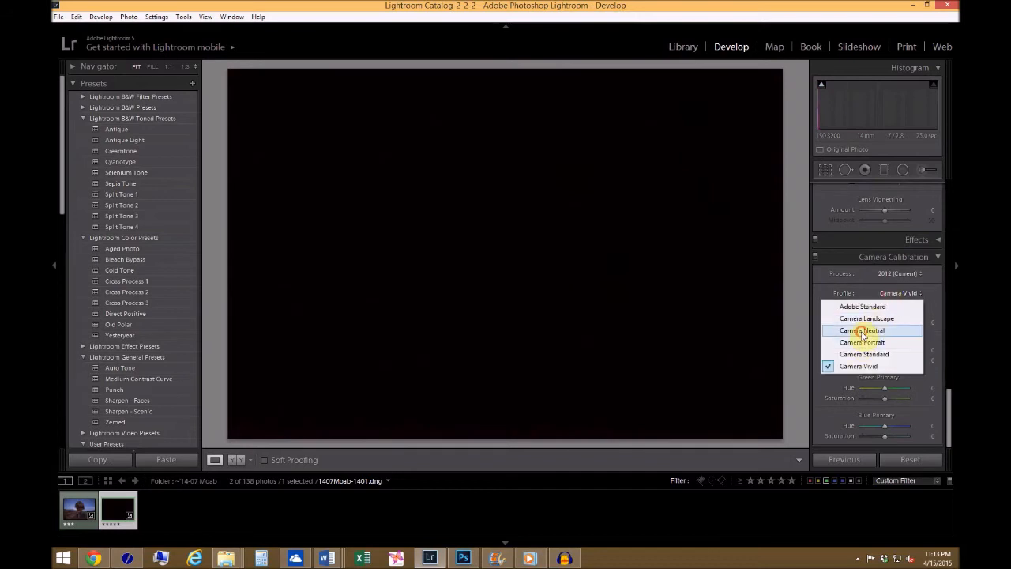
click(861, 330)
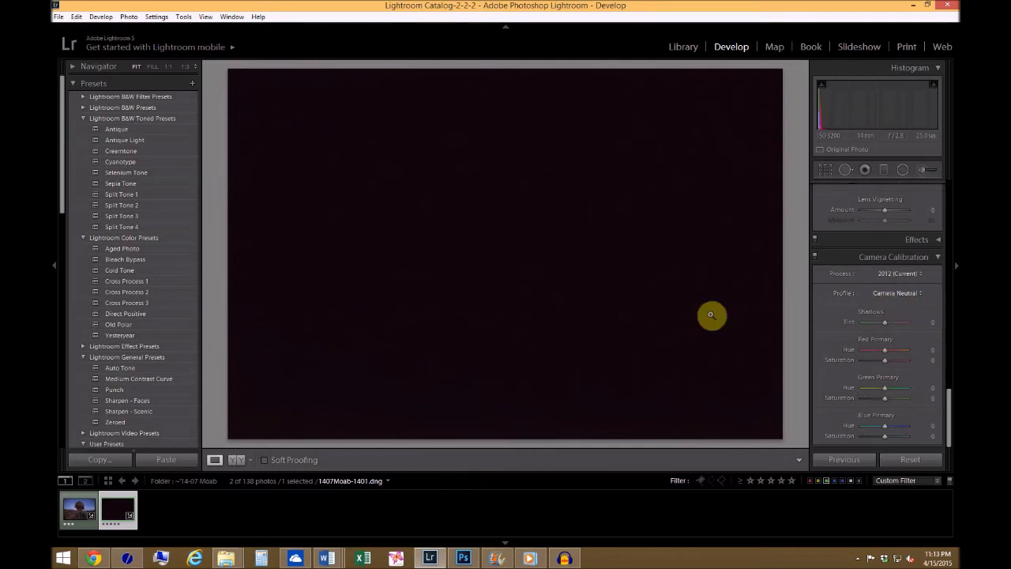
Step: Bring the balanced rock photo back up in Develop
click(79, 509)
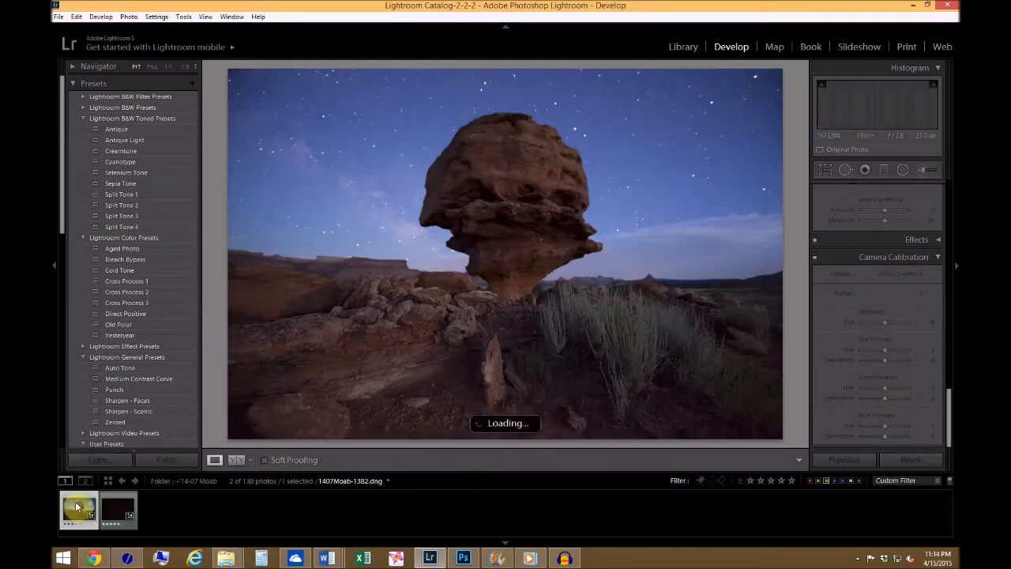
Step: Set the rock photo's Camera Calibration profile to Adobe Standard
click(892, 293)
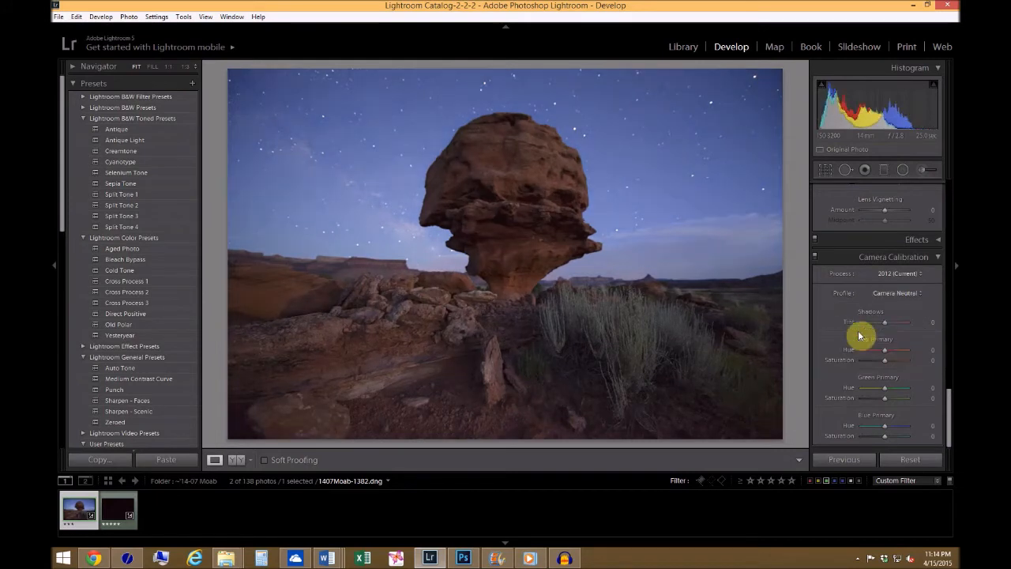
click(117, 509)
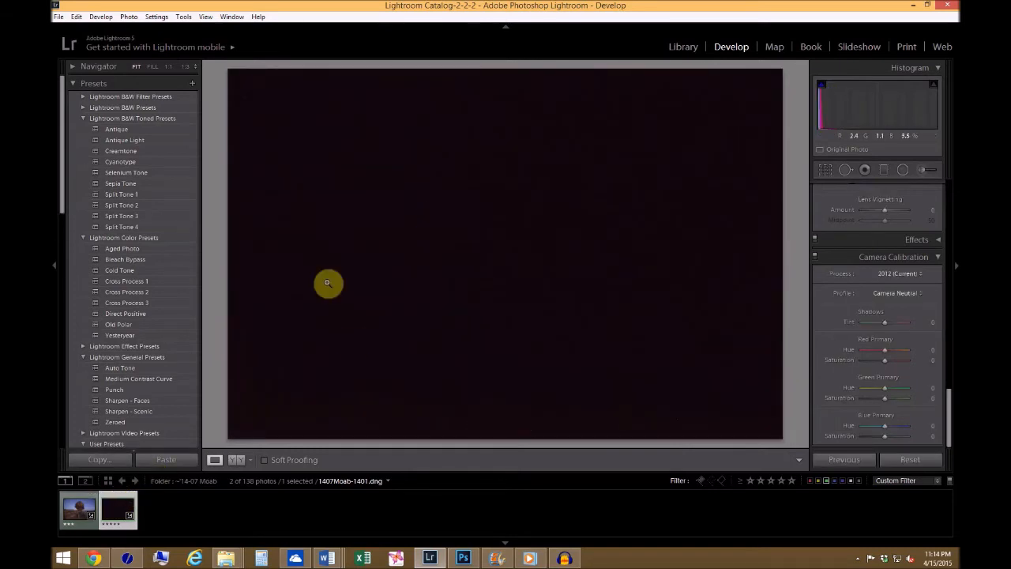
mouse_move(250, 381)
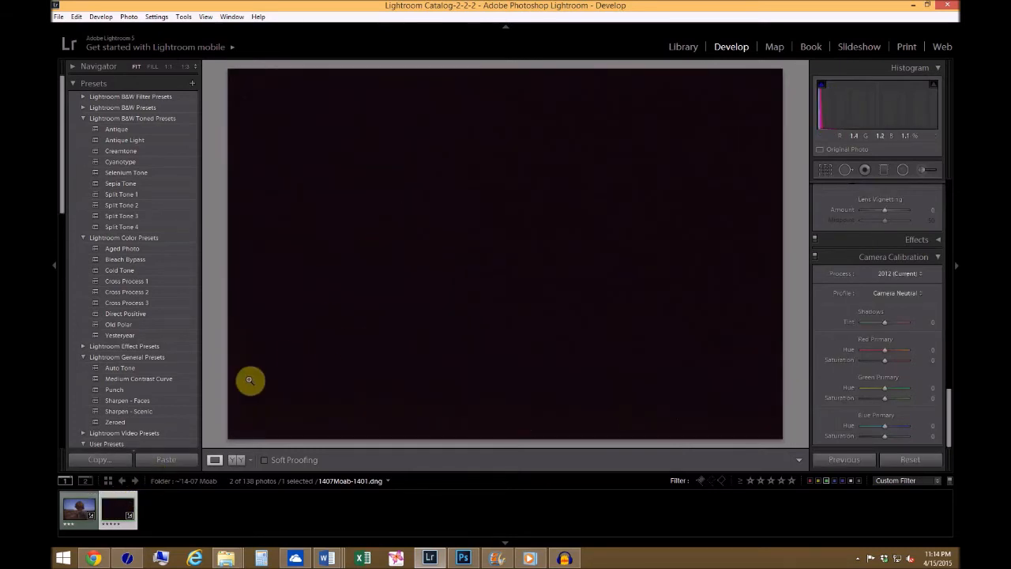
click(79, 509)
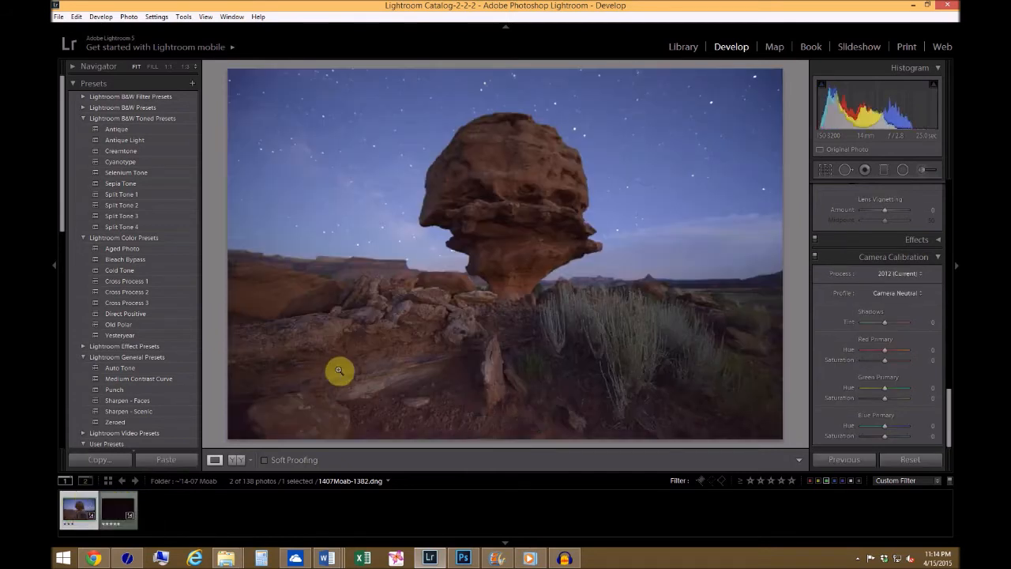
mouse_move(376, 344)
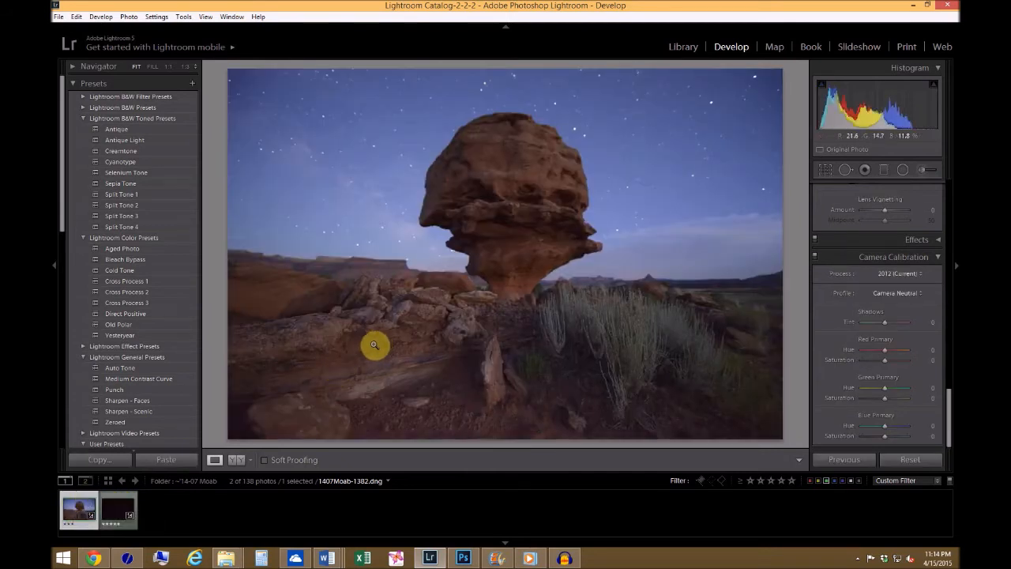
mouse_move(316, 418)
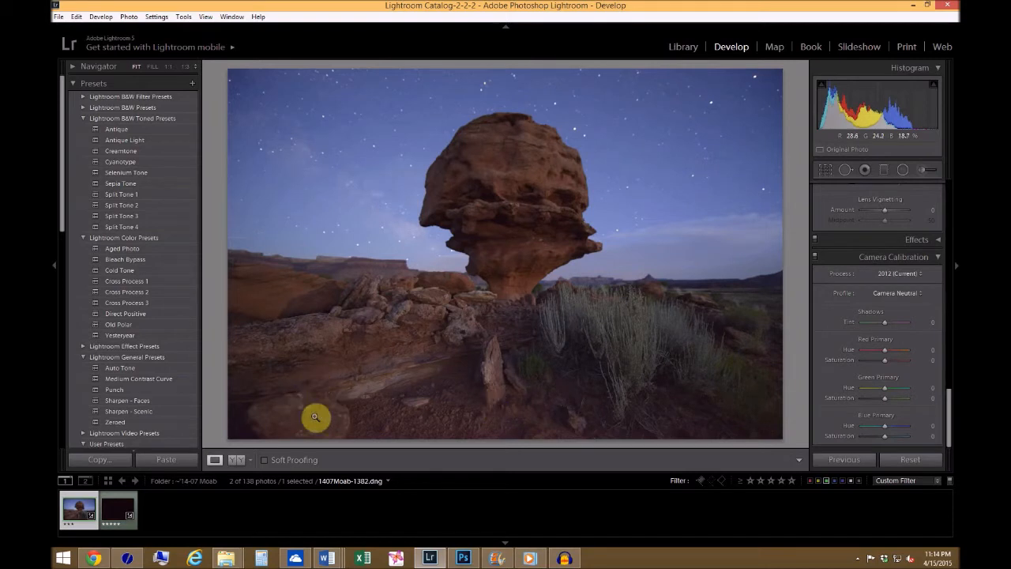
mouse_move(426, 373)
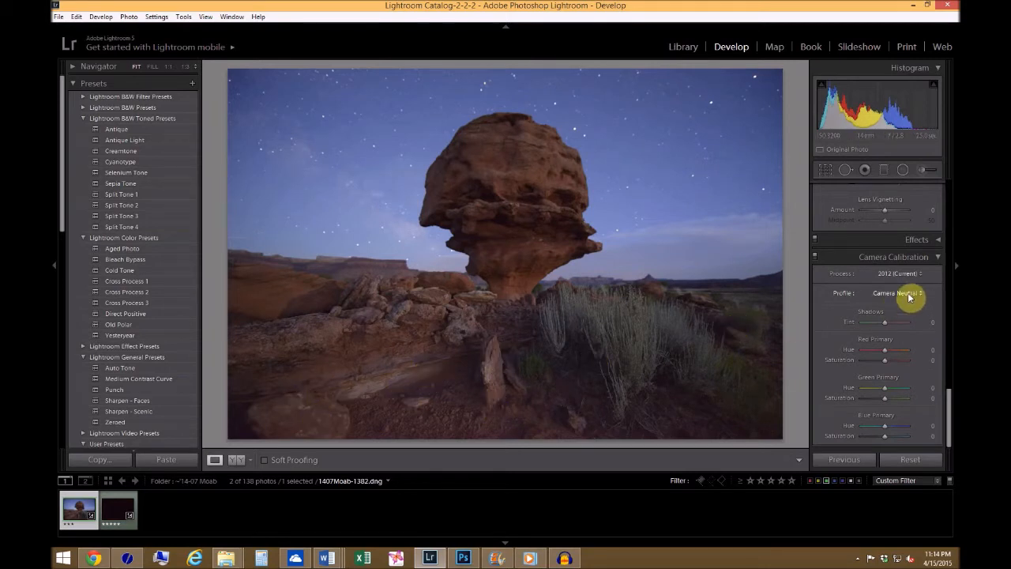
click(898, 292)
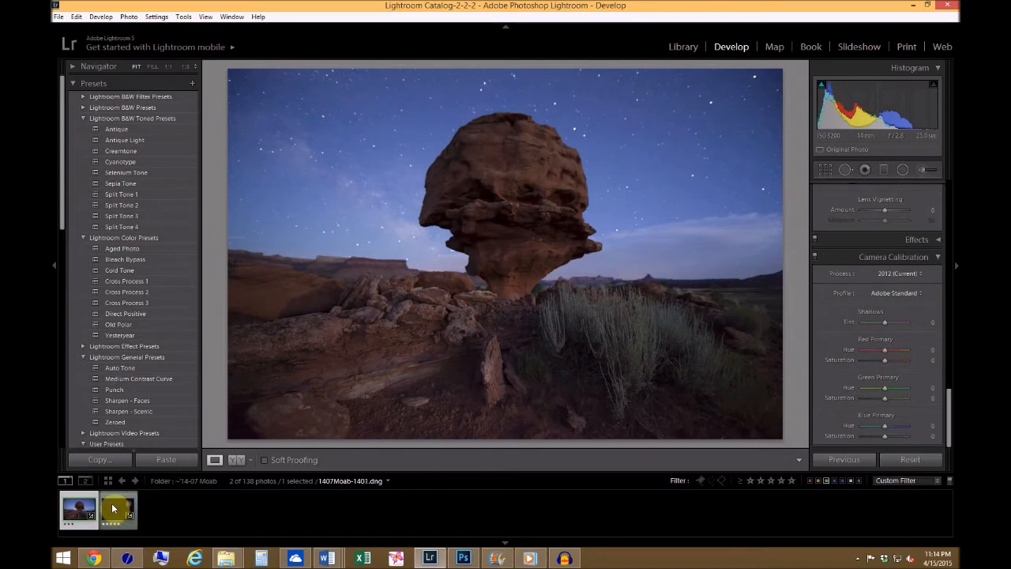
Step: Switch to the dark frame and list its camera profile choices
click(897, 292)
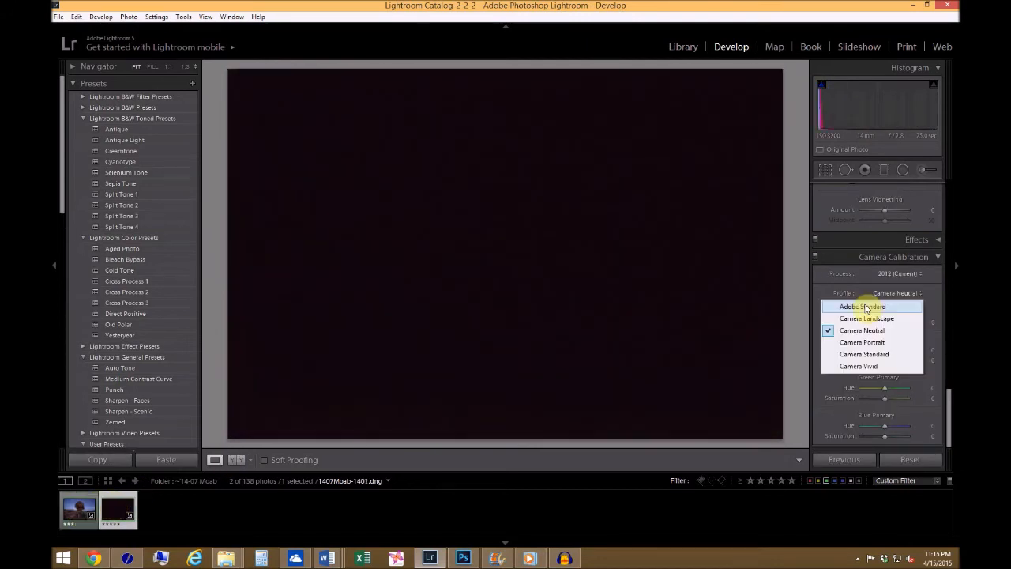
click(861, 306)
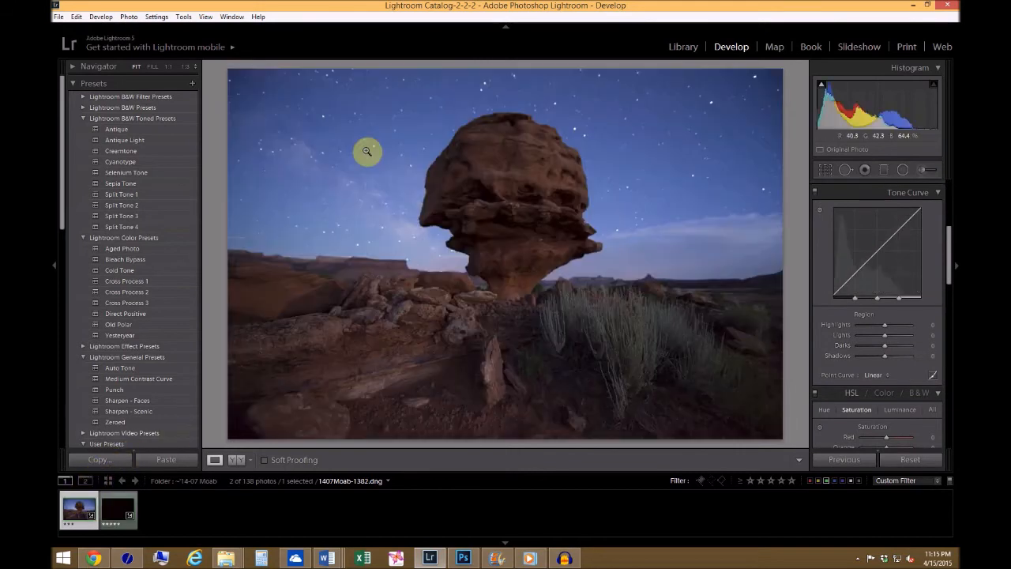
mouse_move(519, 189)
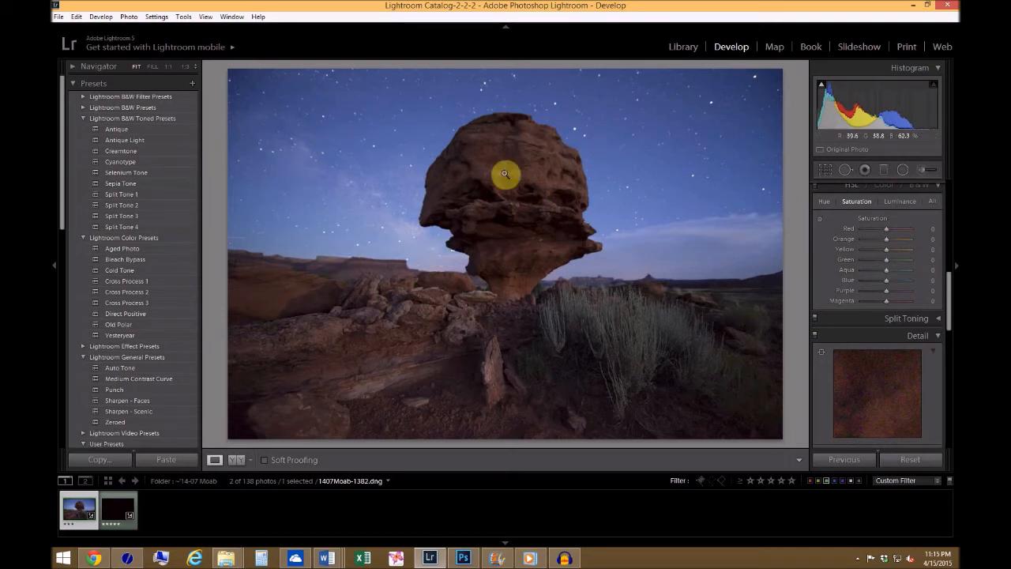
Step: Select the dark frame together with the rock photo for sending to Photoshop
click(117, 508)
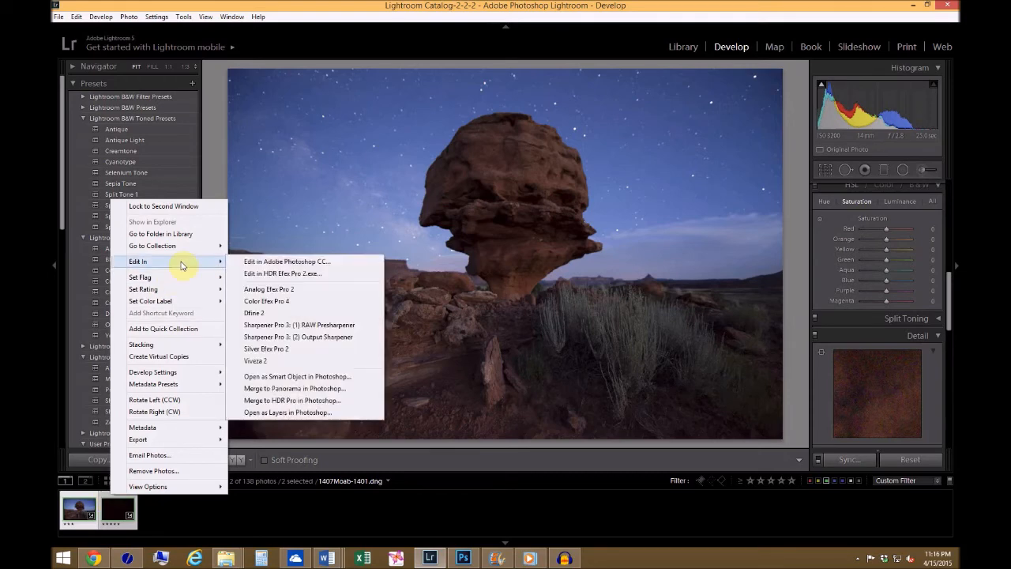
mouse_move(328, 319)
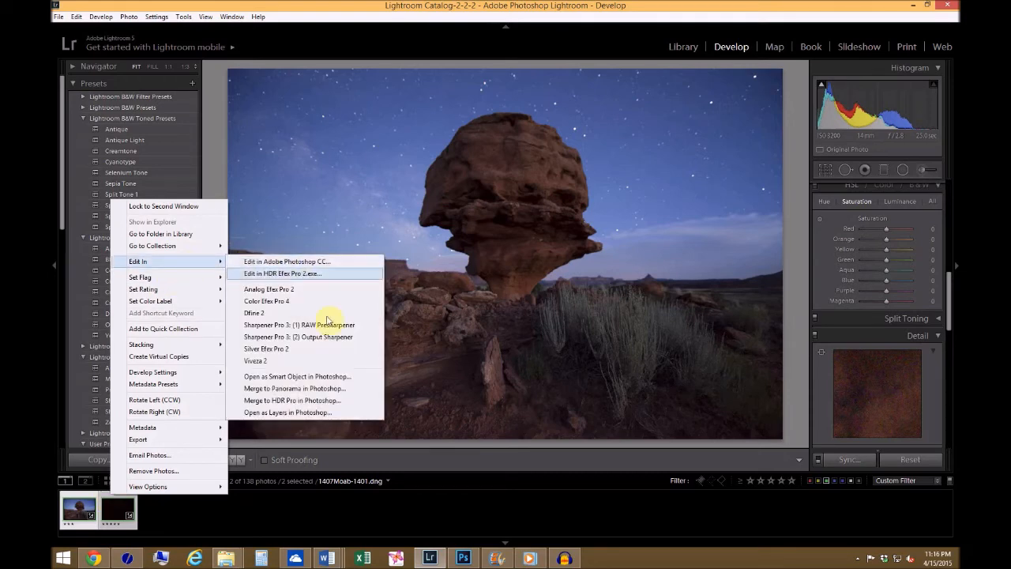
mouse_move(309, 412)
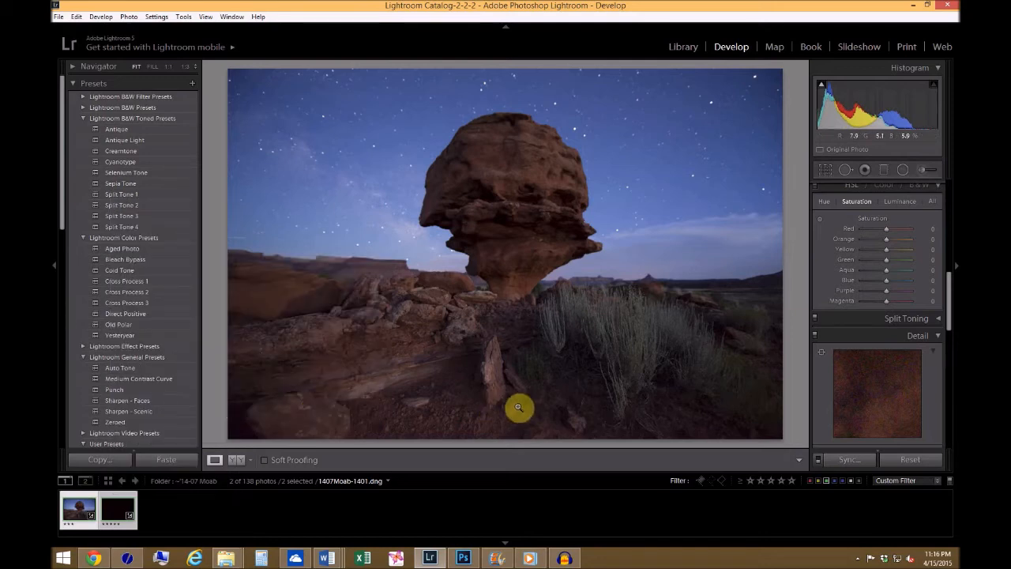
Step: Send both images to Photoshop via Edit In > Open as Layers in Photoshop
click(463, 558)
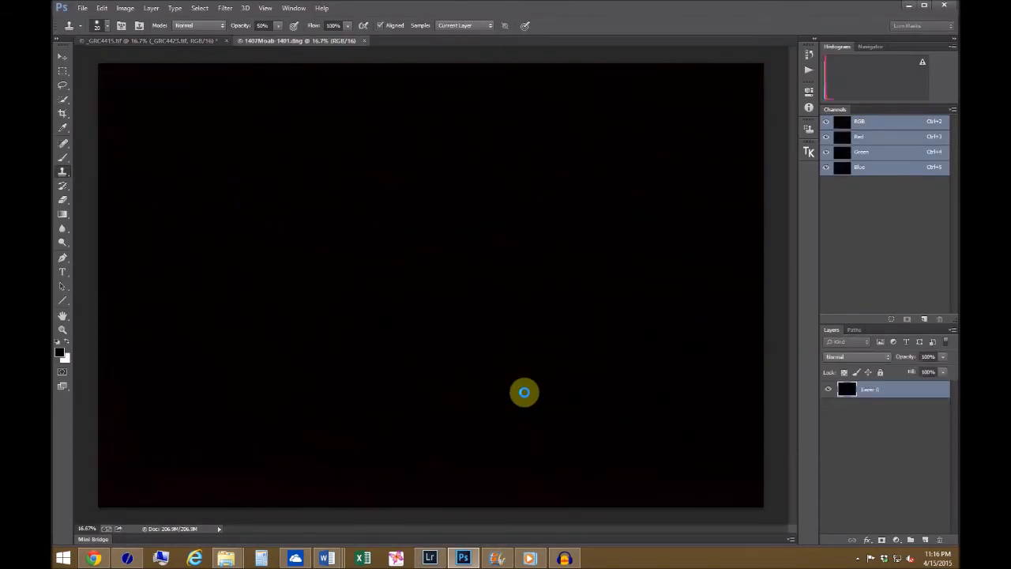
Step: Move the dark frame layer above the balanced rock photo layer in the Layers panel
click(503, 41)
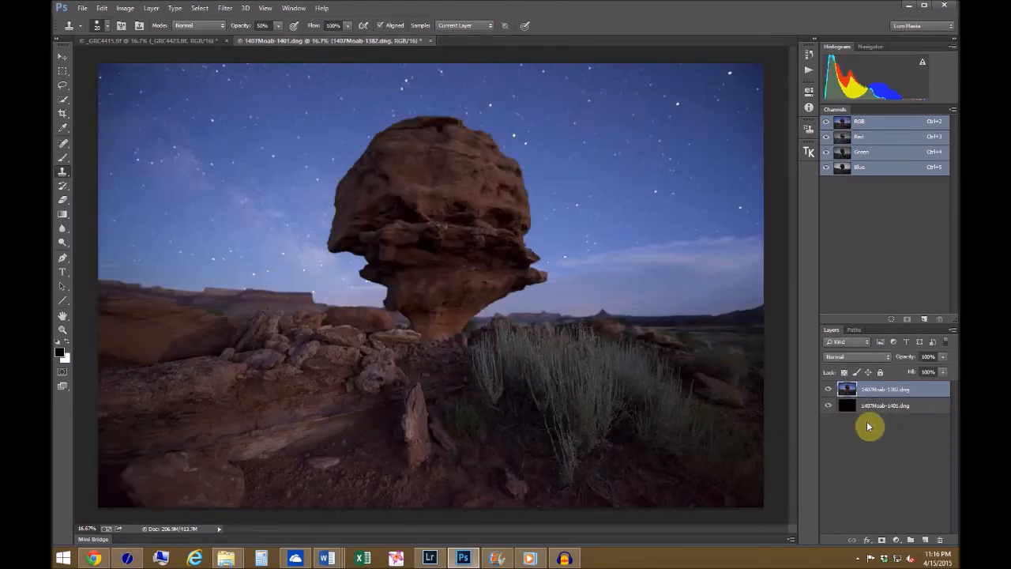
click(884, 404)
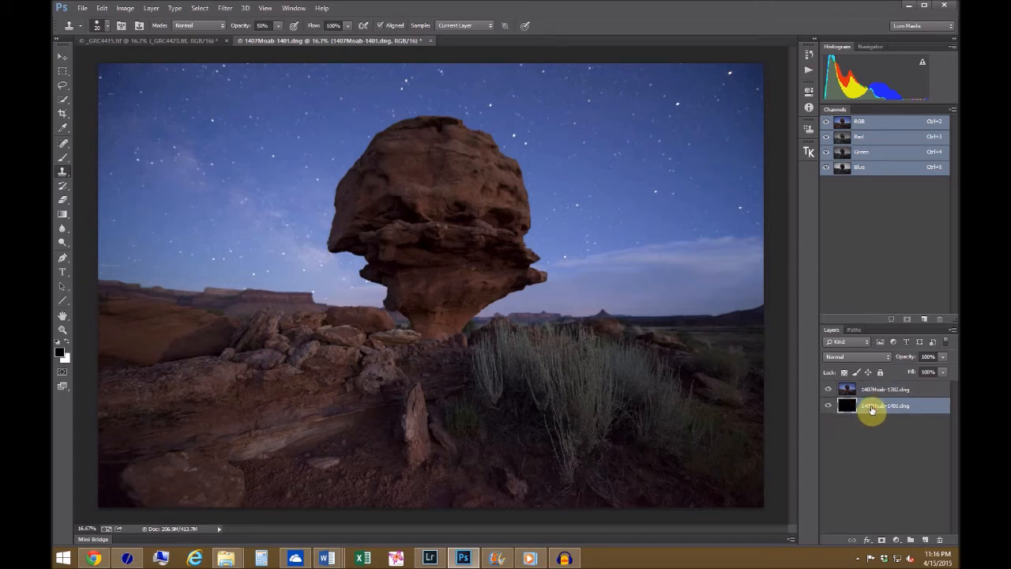
click(885, 389)
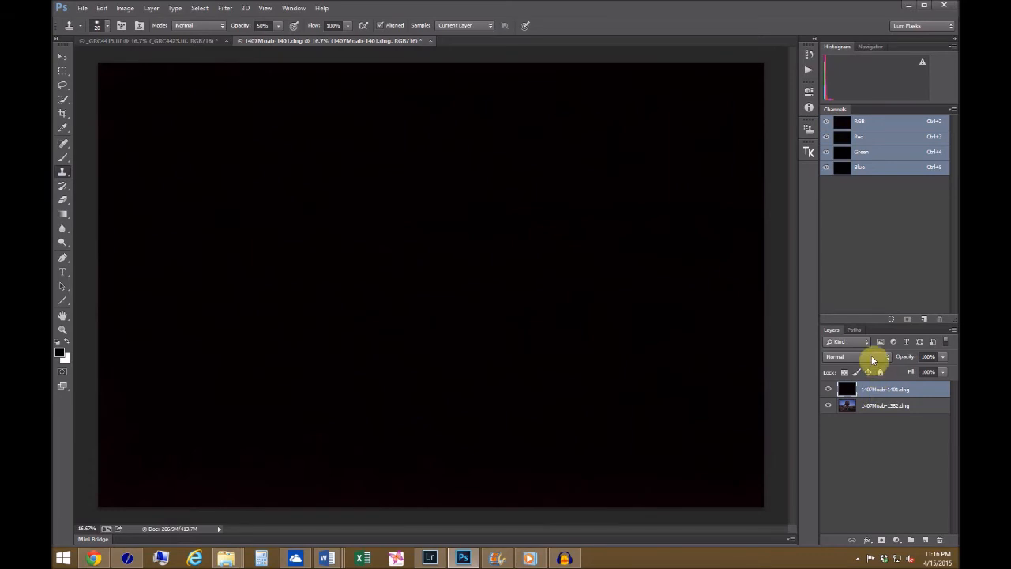
Step: Bring up the dark frame layer's blend mode choices to pick Subtract
click(834, 357)
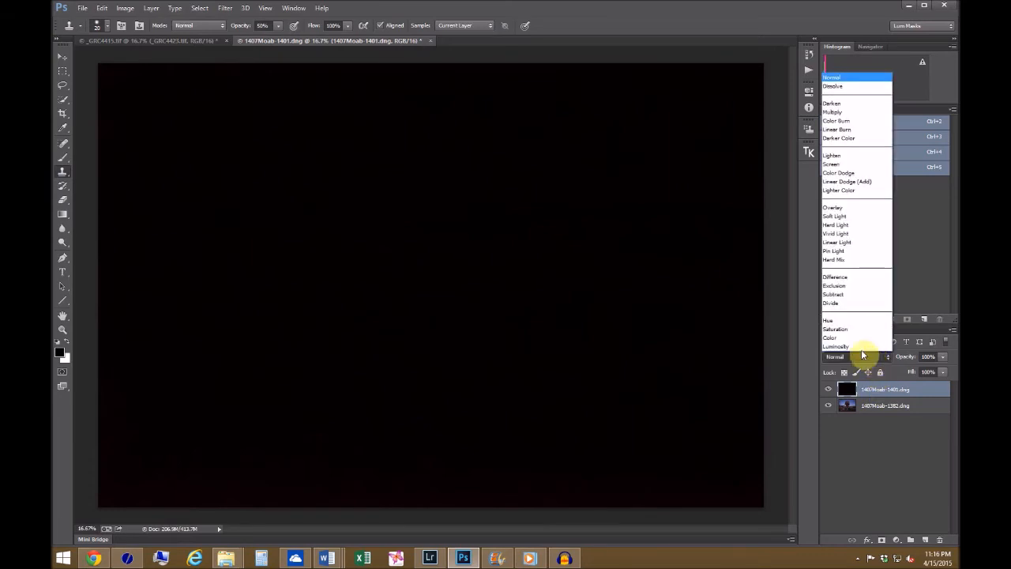
mouse_move(857, 251)
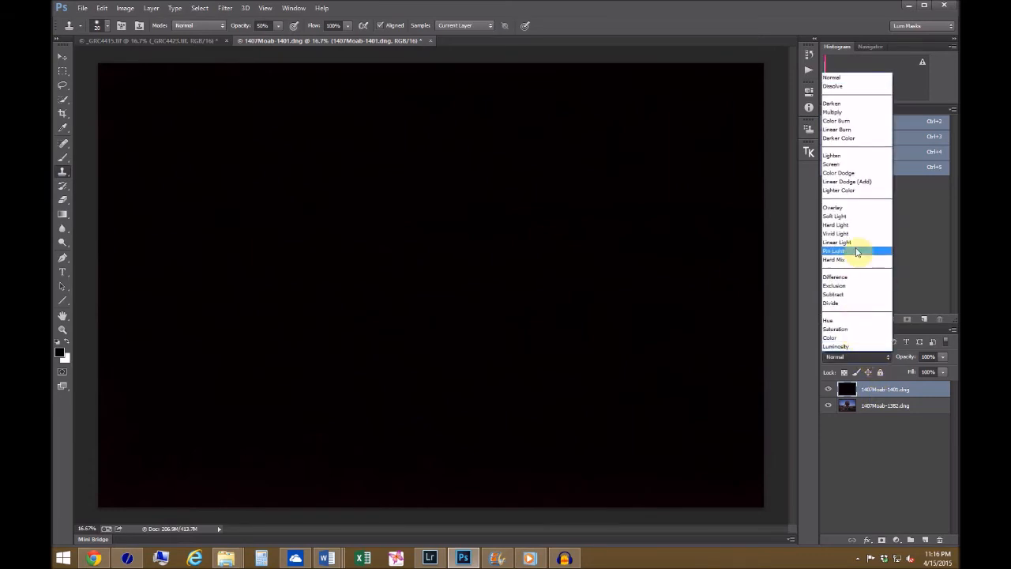
mouse_move(854, 242)
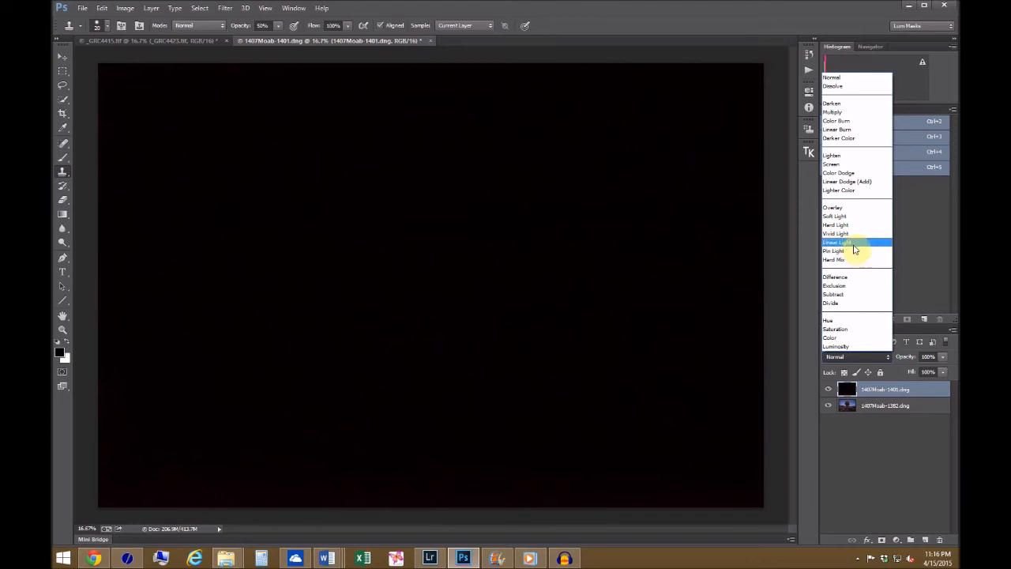
mouse_move(845, 296)
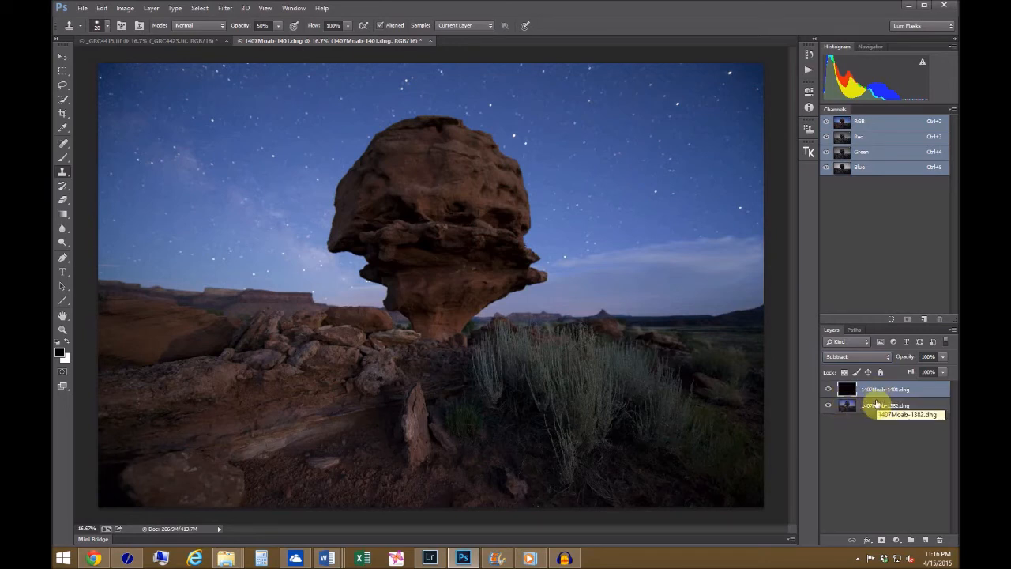
mouse_move(844, 404)
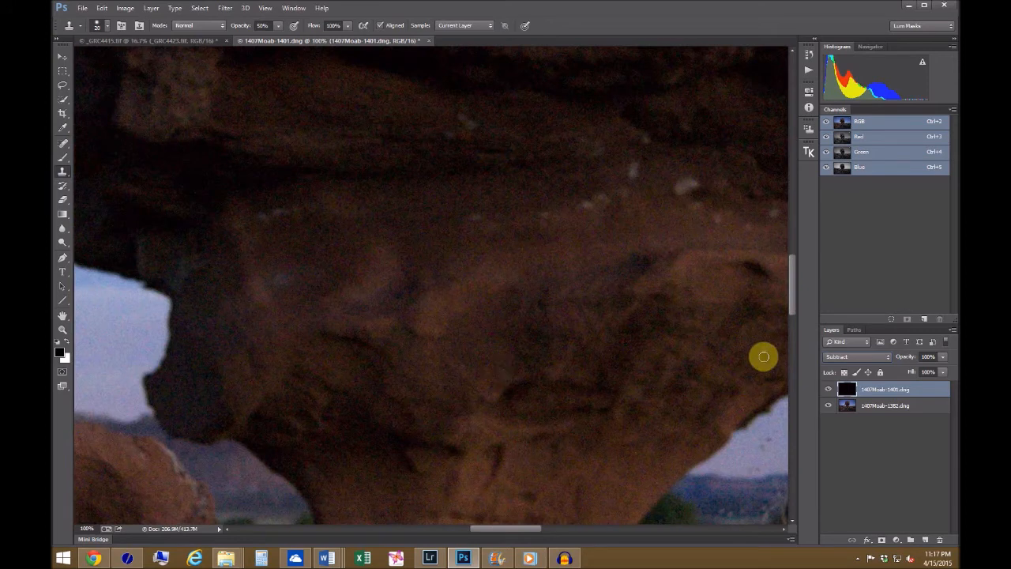
click(827, 392)
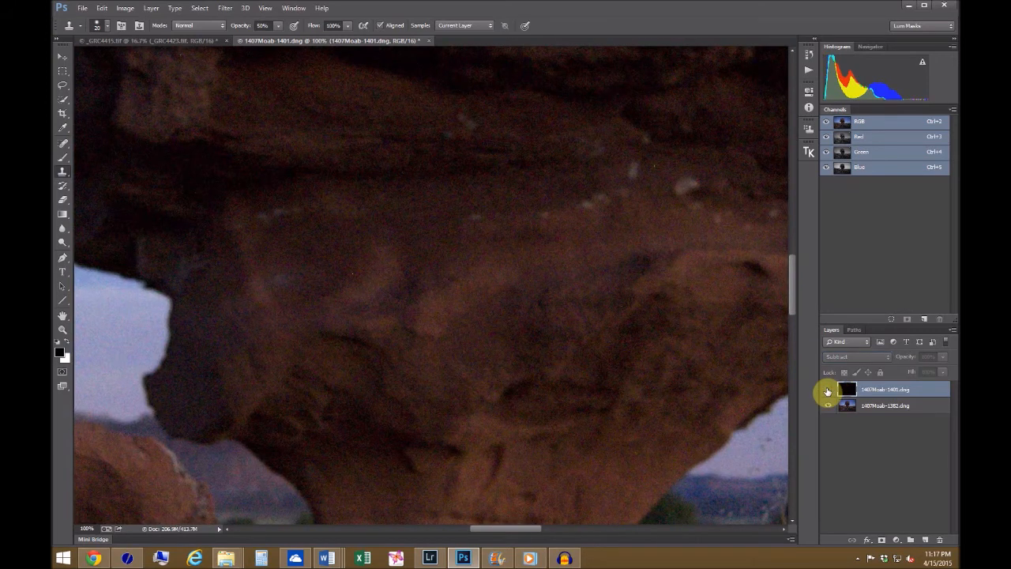
click(828, 405)
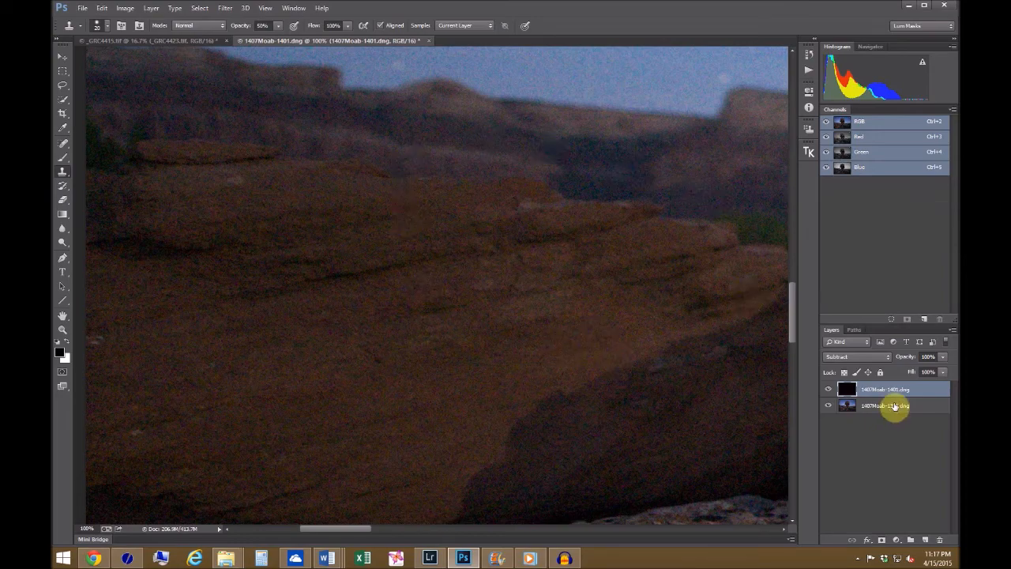
click(828, 390)
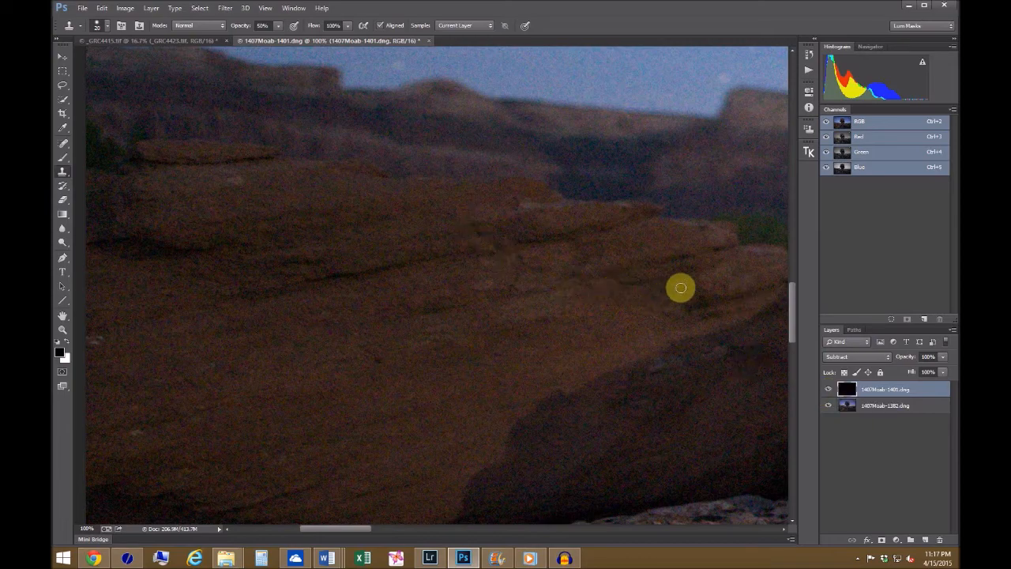
mouse_move(455, 288)
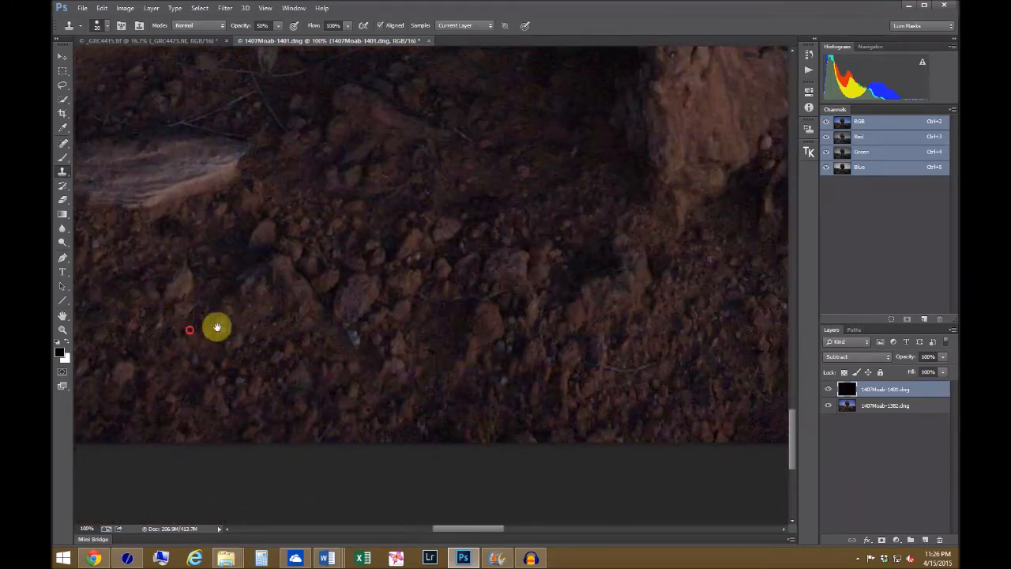
drag(218, 327, 376, 364)
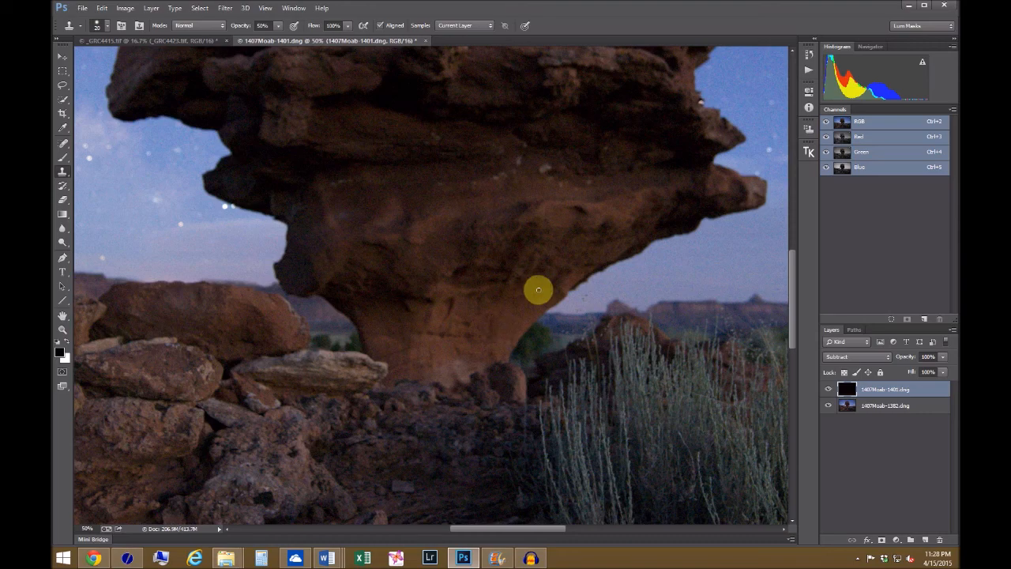
mouse_move(403, 186)
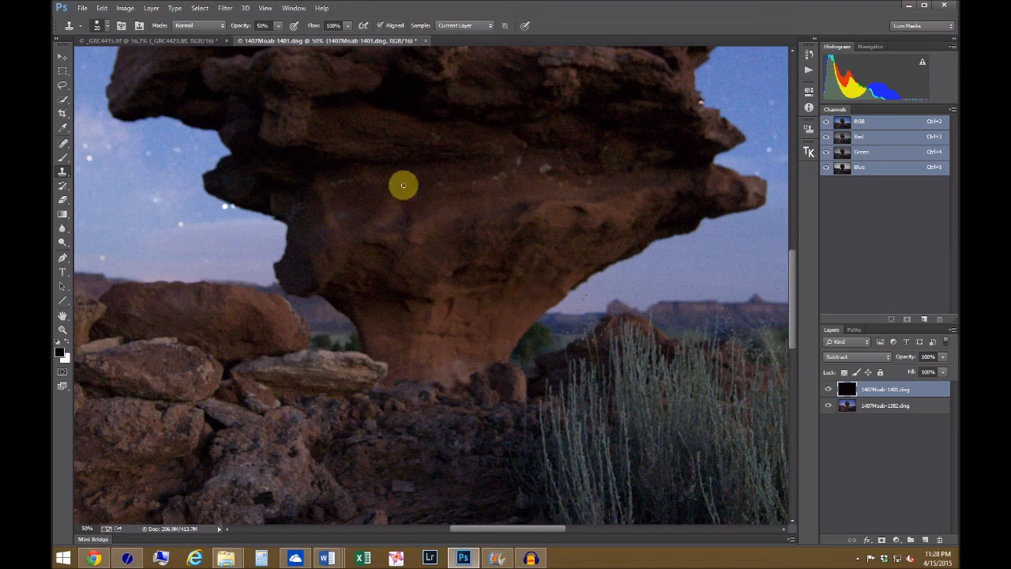